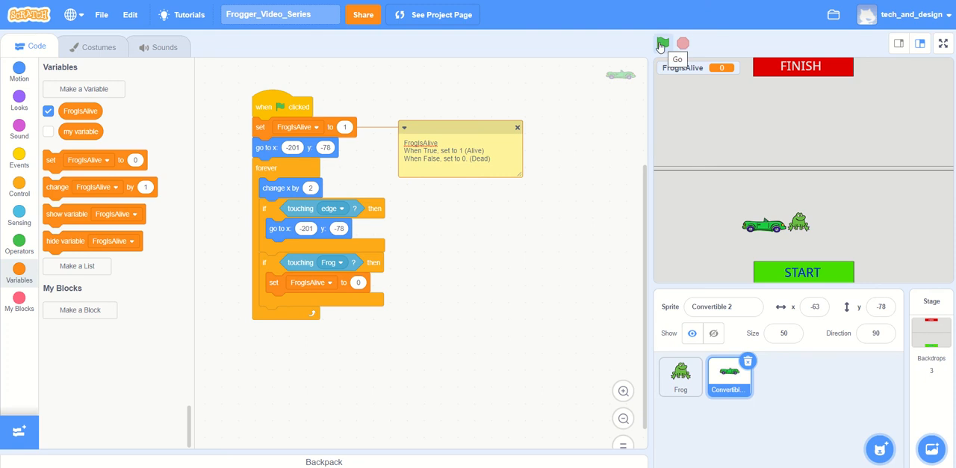
# Step: Run the Frogger project with the green flag and watch the convertible drive across
pyautogui.click(663, 43)
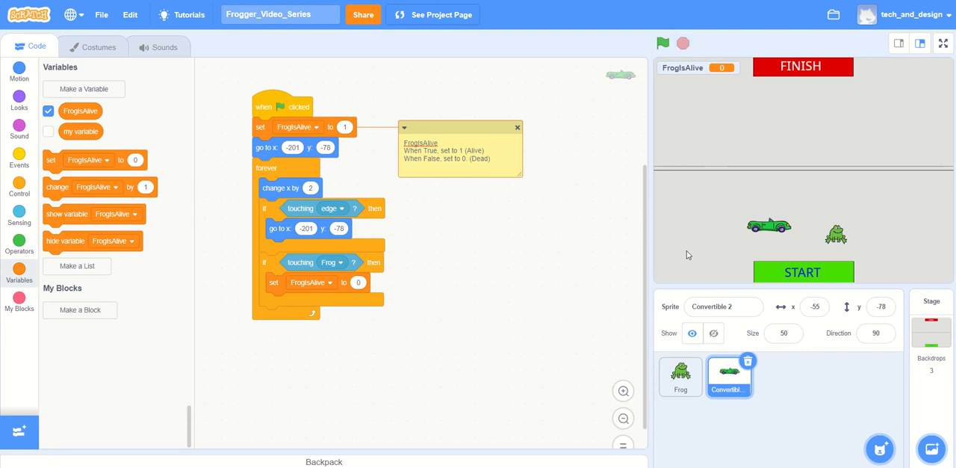
# Step: Select the Frog, copy its left-arrow if block, and strip out the key-pressed condition
pyautogui.click(680, 376)
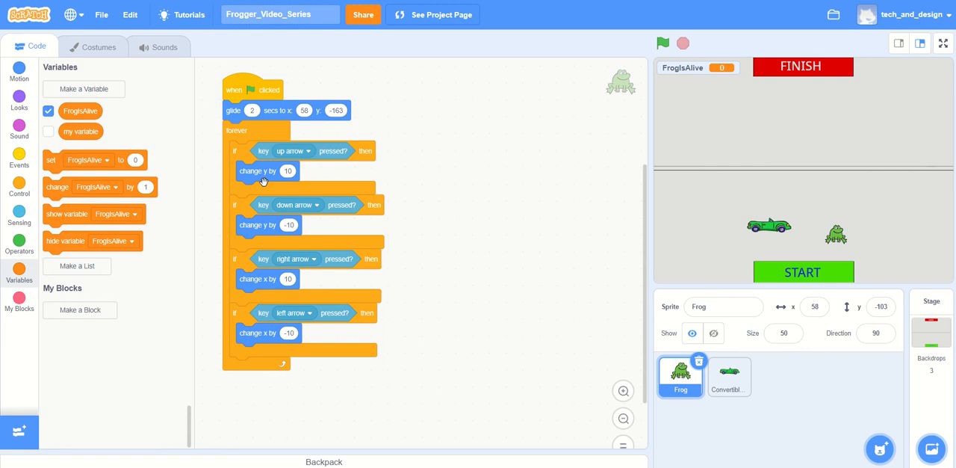
pyautogui.moveTo(233, 163)
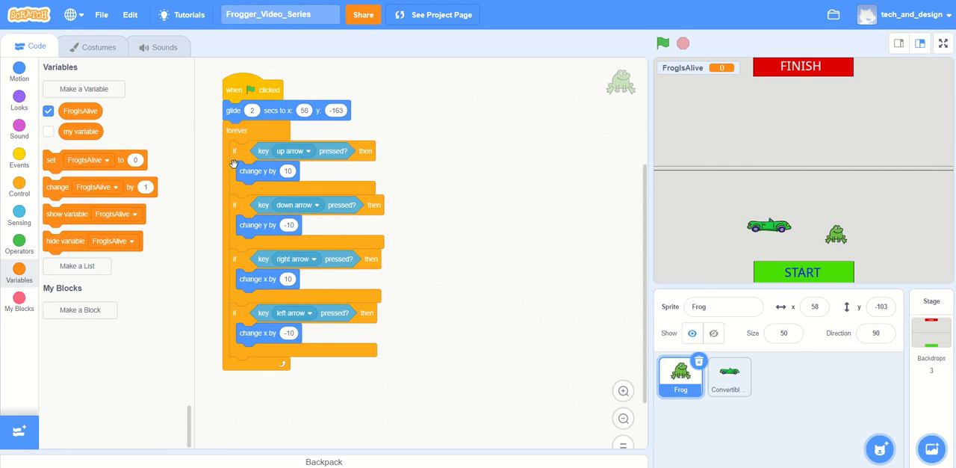
pyautogui.moveTo(231, 215)
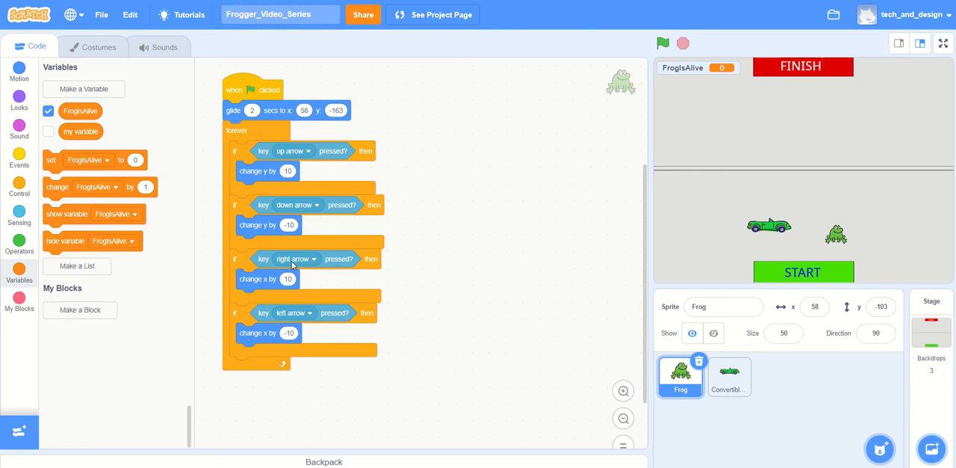
pyautogui.moveTo(294, 320)
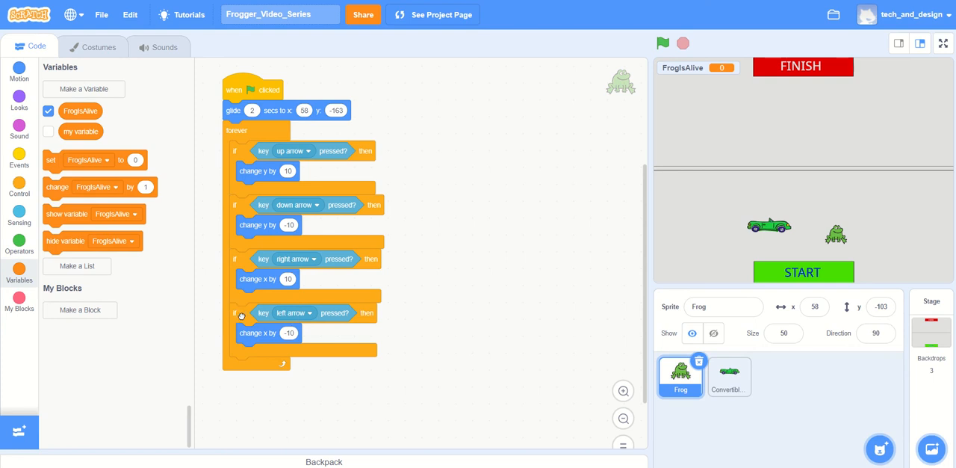
pyautogui.moveTo(263, 312); pyautogui.dragTo(461, 317)
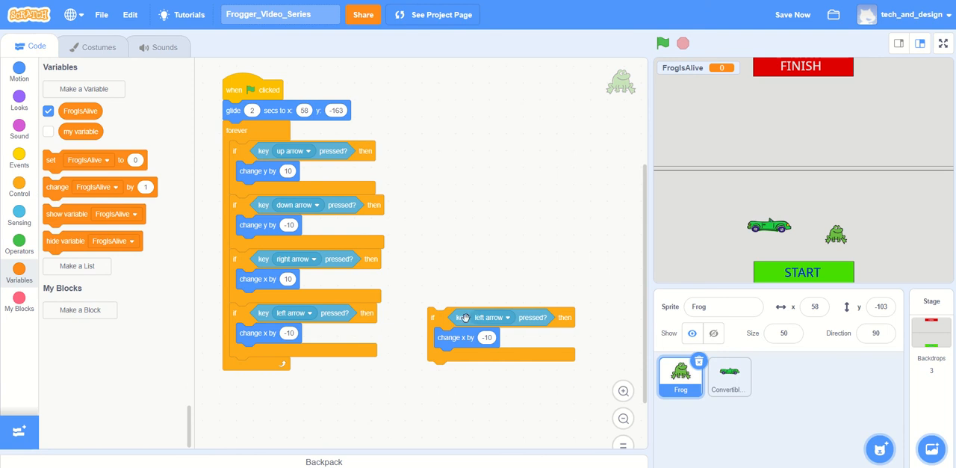
pyautogui.moveTo(461, 316)
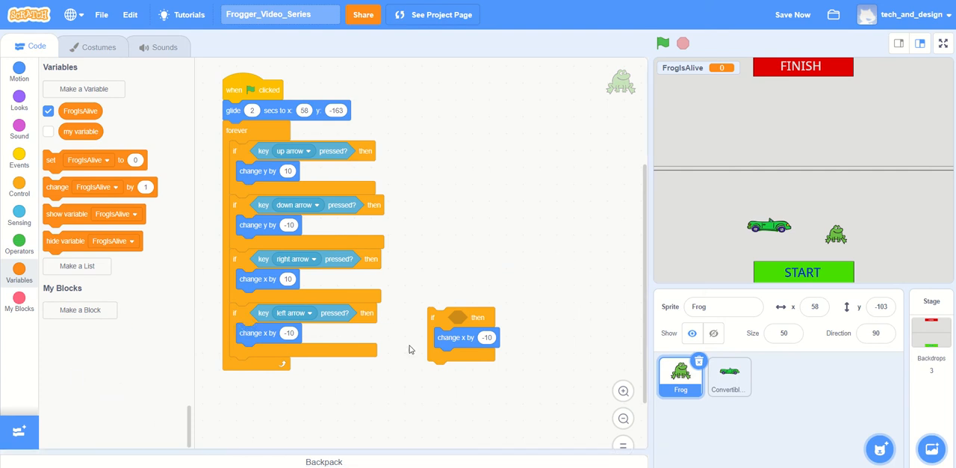
pyautogui.moveTo(455, 337); pyautogui.dragTo(164, 381)
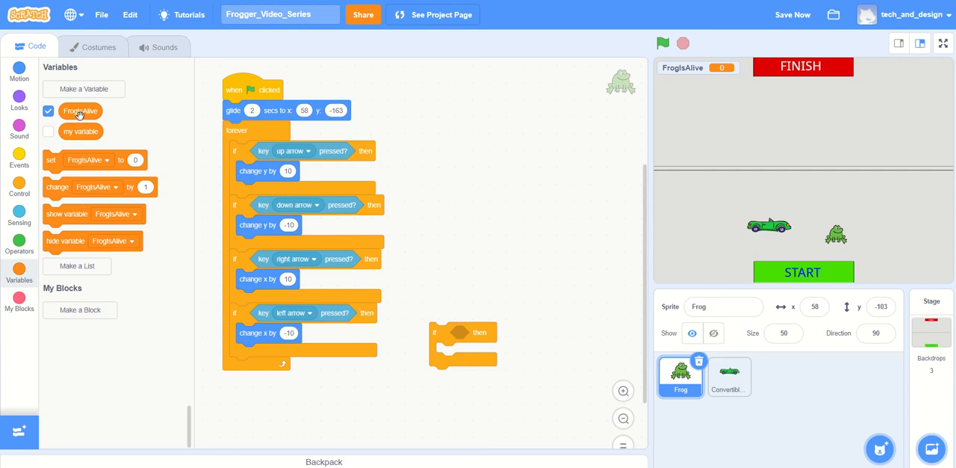
# Step: Drop an equals operator into the loose if block with FrogIsAlive in its left slot
pyautogui.moveTo(81, 110); pyautogui.dragTo(483, 291)
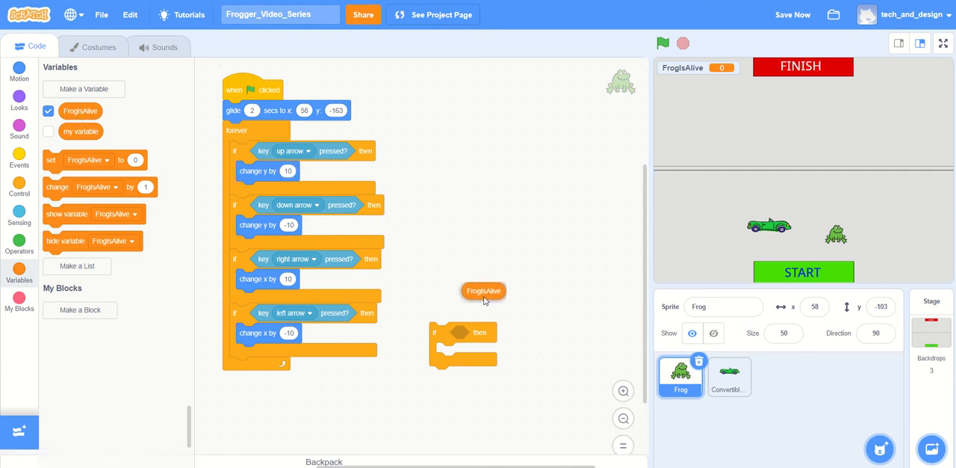
pyautogui.moveTo(484, 291); pyautogui.dragTo(479, 297)
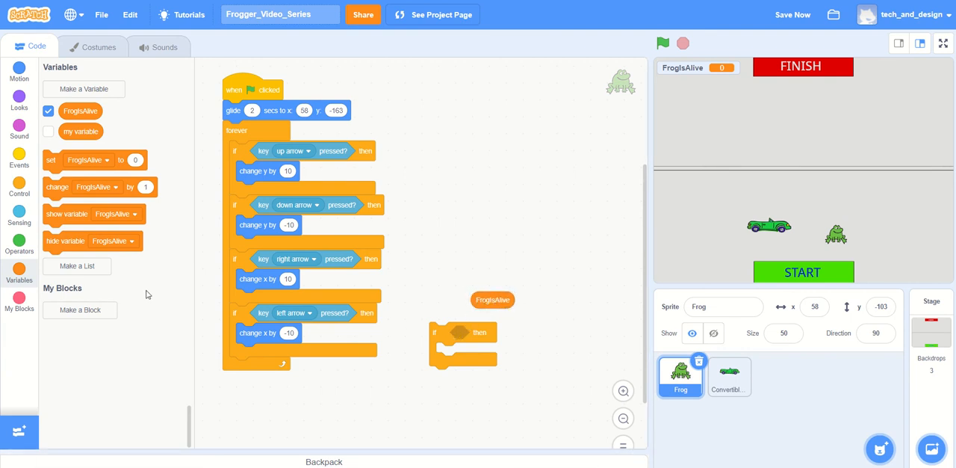
pyautogui.click(19, 243)
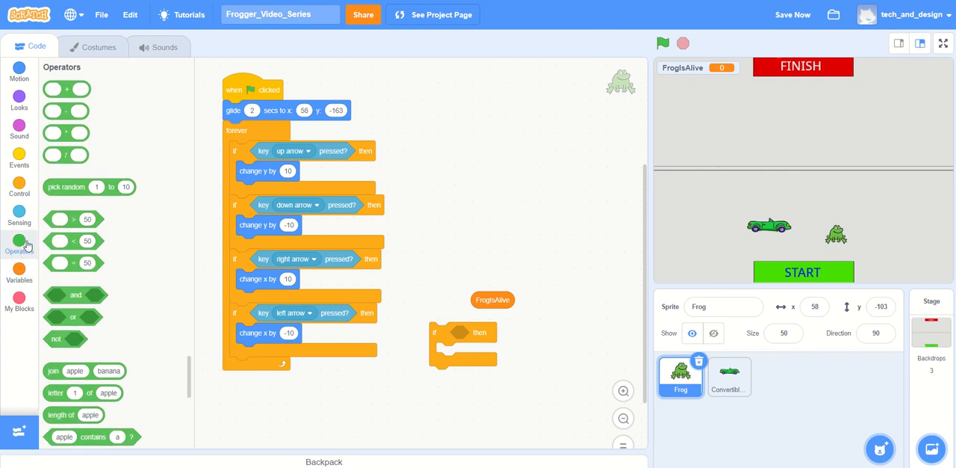
pyautogui.moveTo(19, 243)
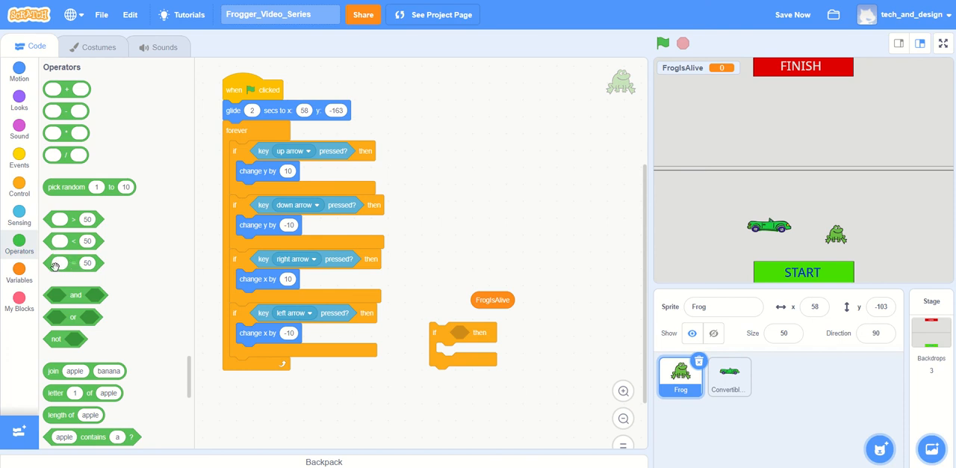
pyautogui.moveTo(73, 262); pyautogui.dragTo(187, 282)
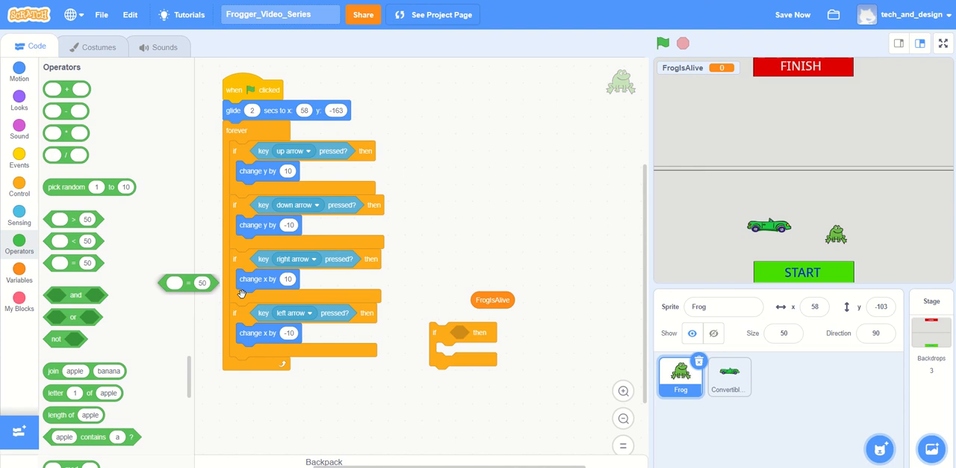
pyautogui.moveTo(187, 282); pyautogui.dragTo(473, 255)
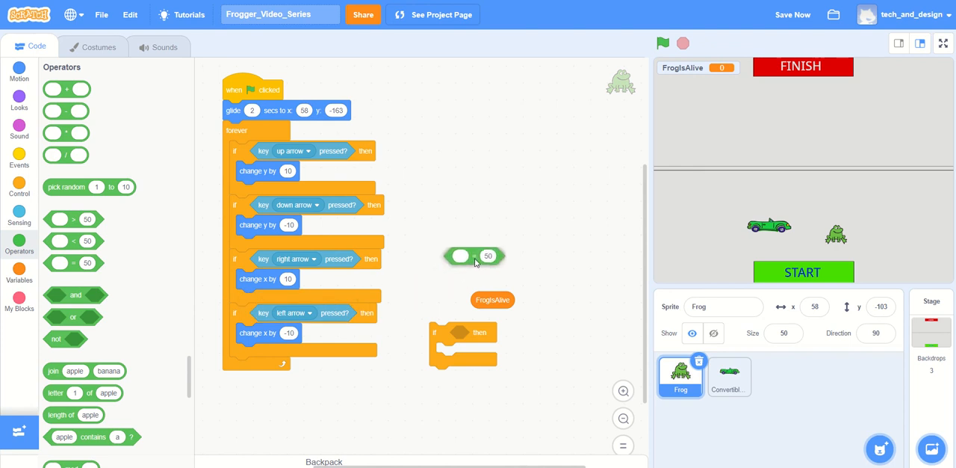
pyautogui.moveTo(472, 255); pyautogui.dragTo(478, 347)
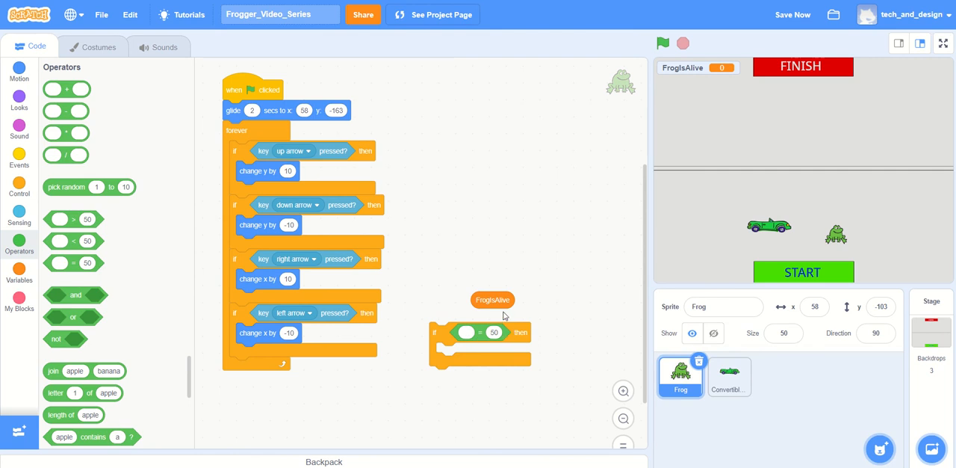
pyautogui.moveTo(463, 336)
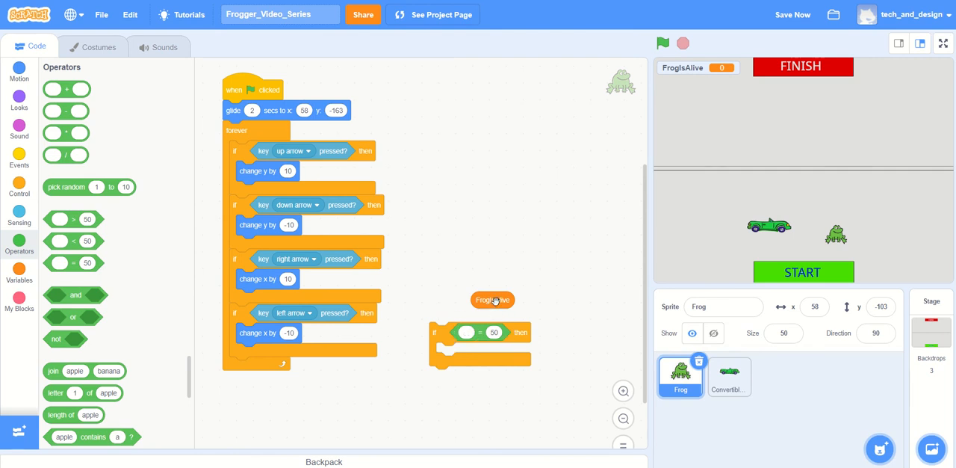
pyautogui.moveTo(494, 300); pyautogui.dragTo(465, 331)
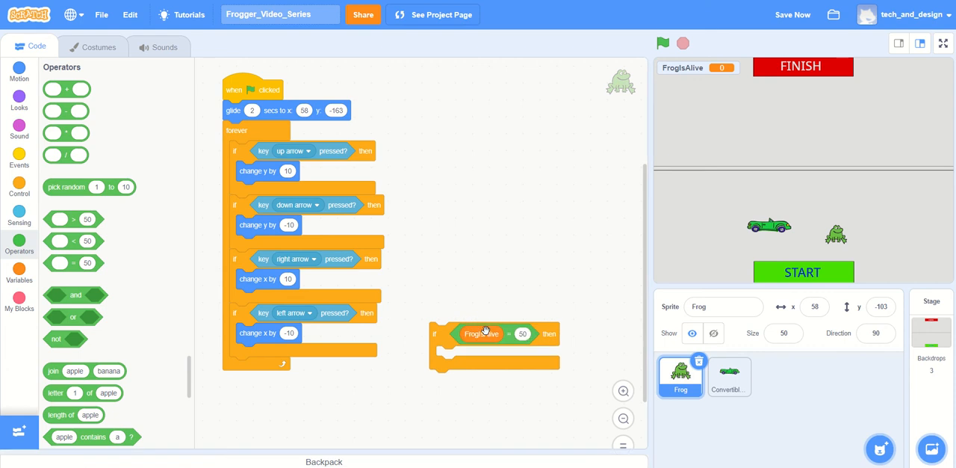
pyautogui.moveTo(514, 334)
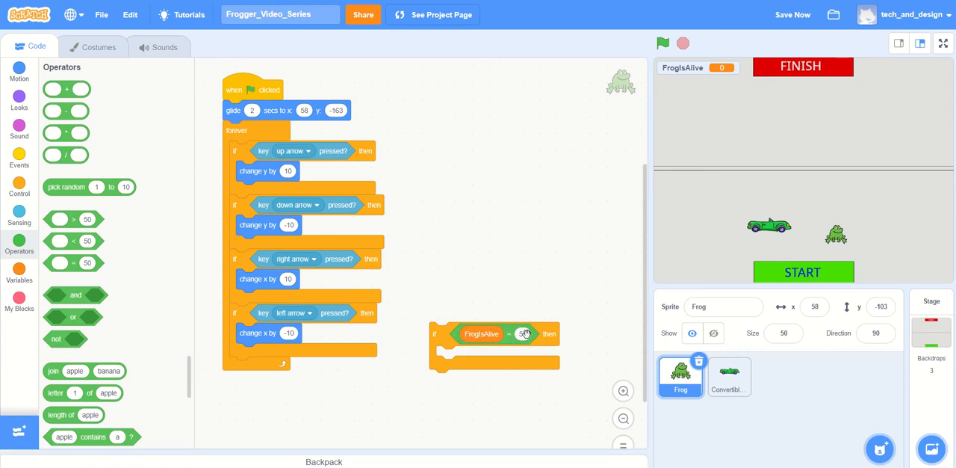
# Step: Change the equals block's comparison value from 50 to 0
pyautogui.click(525, 333)
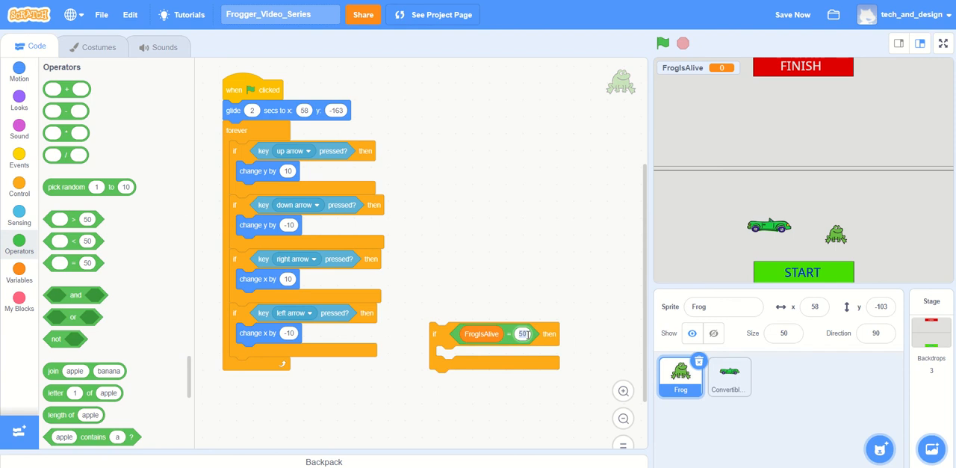
pyautogui.write('0')
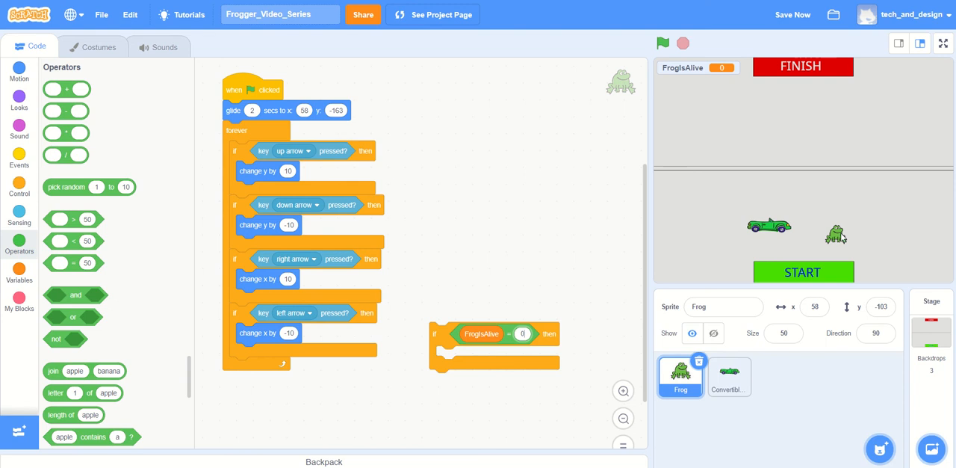
pyautogui.moveTo(716, 279)
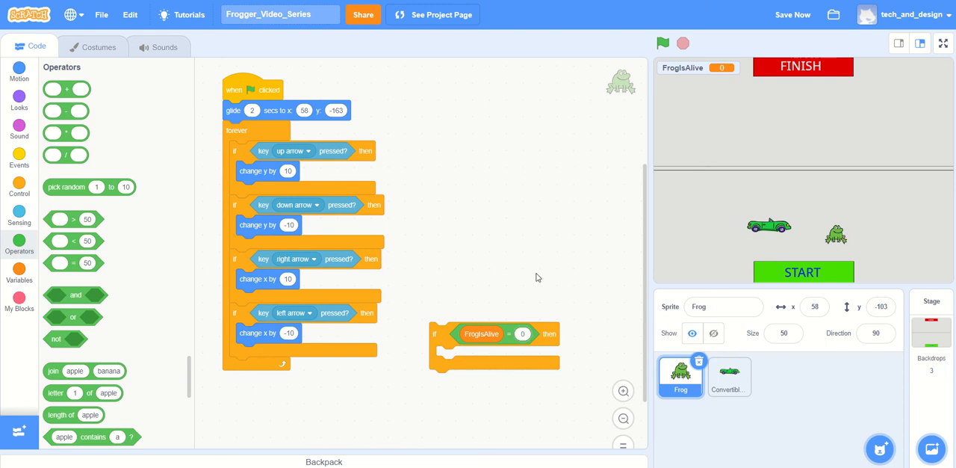
pyautogui.moveTo(499, 334)
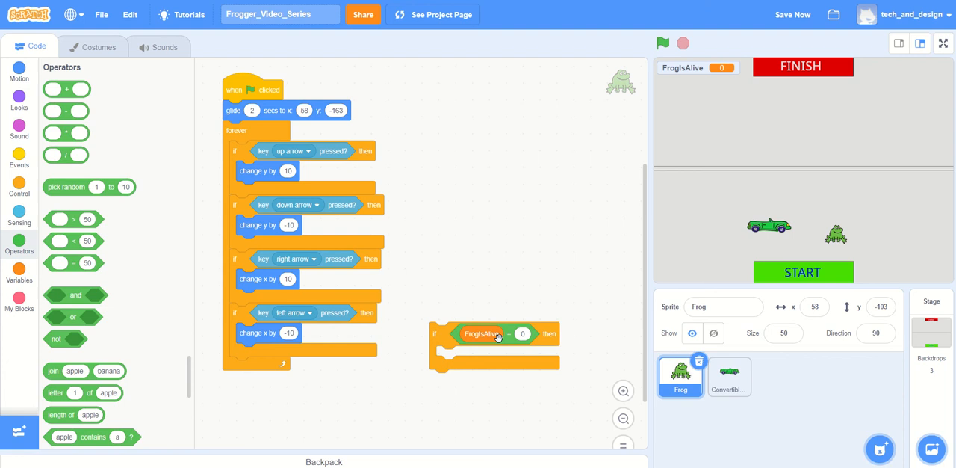
pyautogui.moveTo(525, 340)
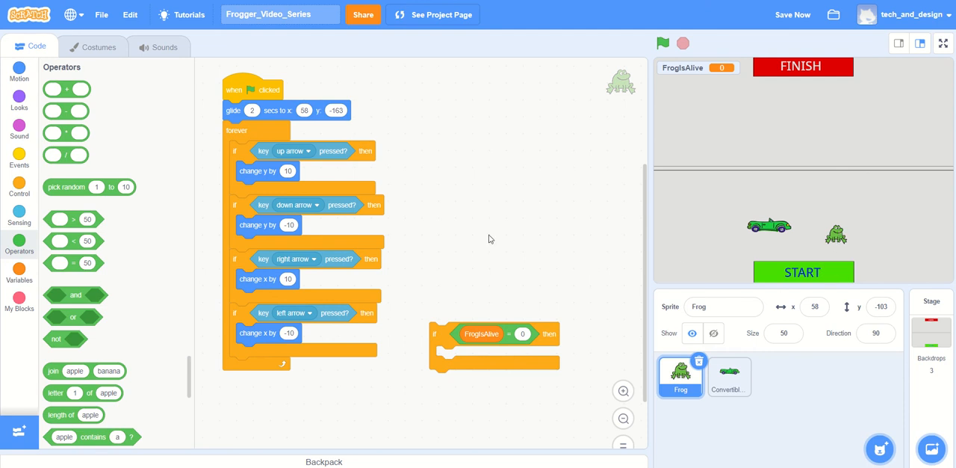
pyautogui.moveTo(408, 205)
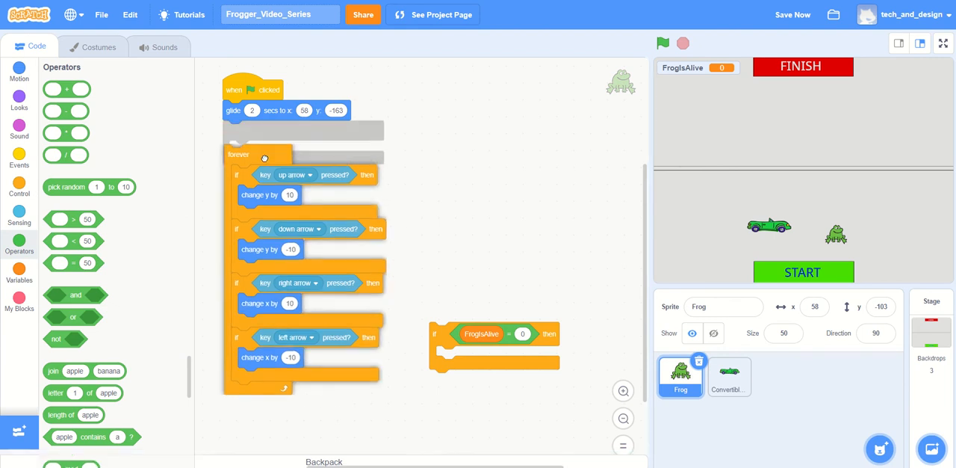
# Step: Duplicate the glide block into the FrogIsAlive = 0 if block, then run the game to test
pyautogui.moveTo(239, 154); pyautogui.dragTo(239, 182)
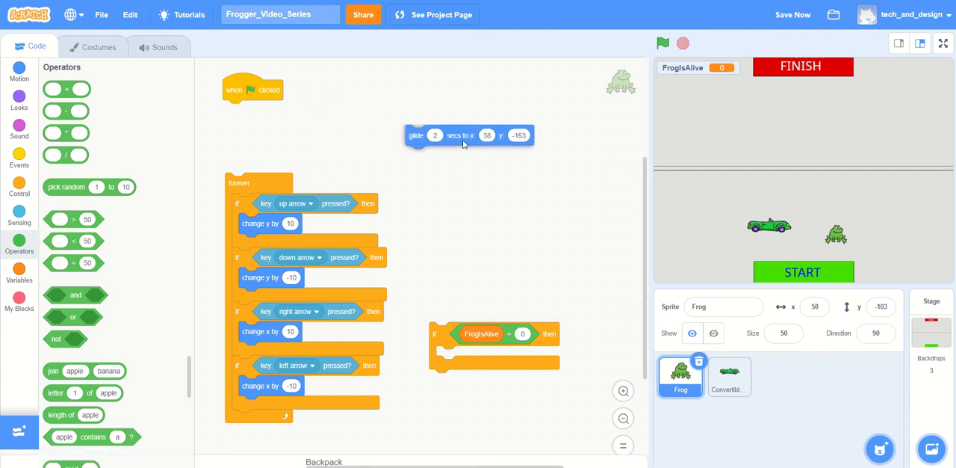
pyautogui.rightClick(469, 142)
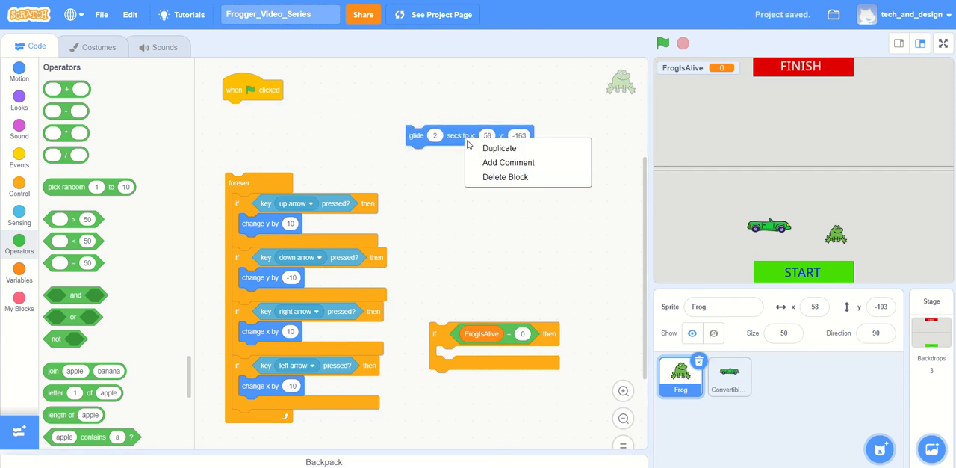
pyautogui.click(499, 148)
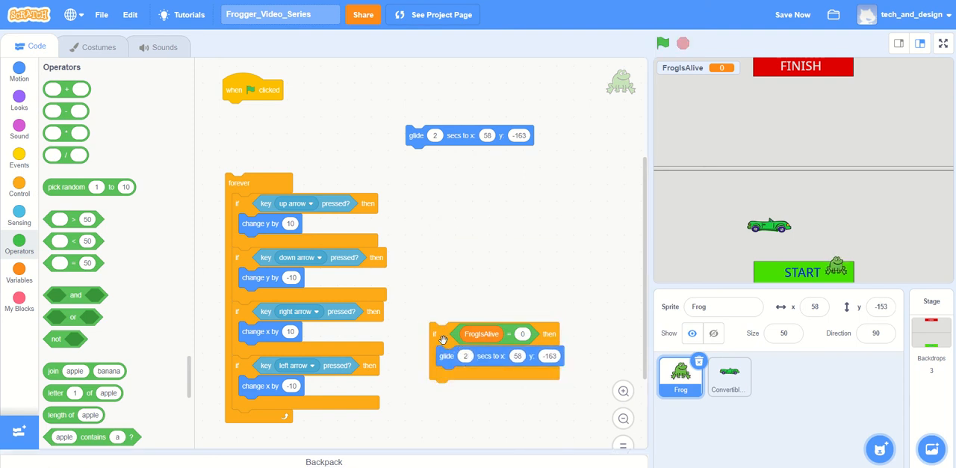
pyautogui.moveTo(469, 135); pyautogui.dragTo(324, 139)
pyautogui.write('Add more here later')
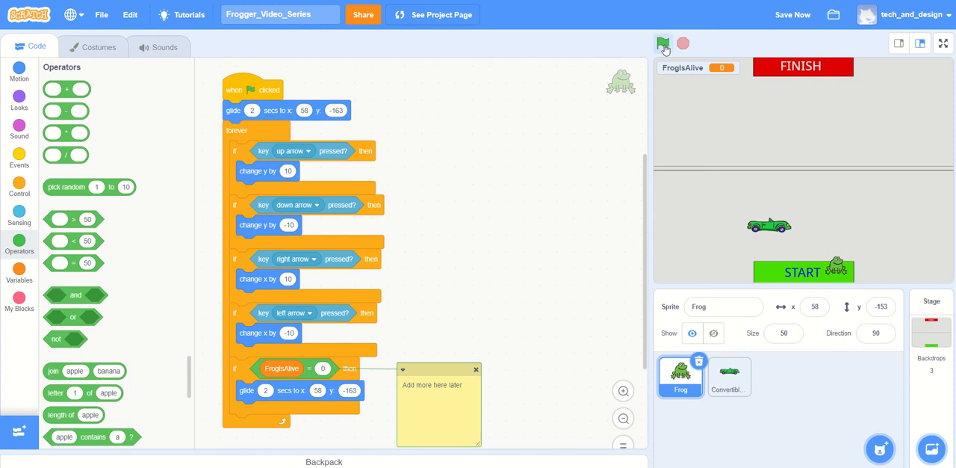
pyautogui.click(664, 43)
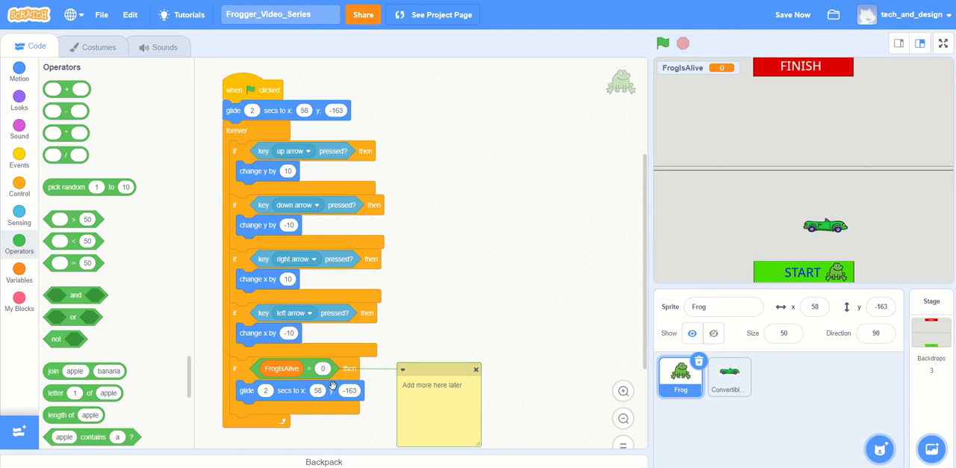
pyautogui.moveTo(359, 391)
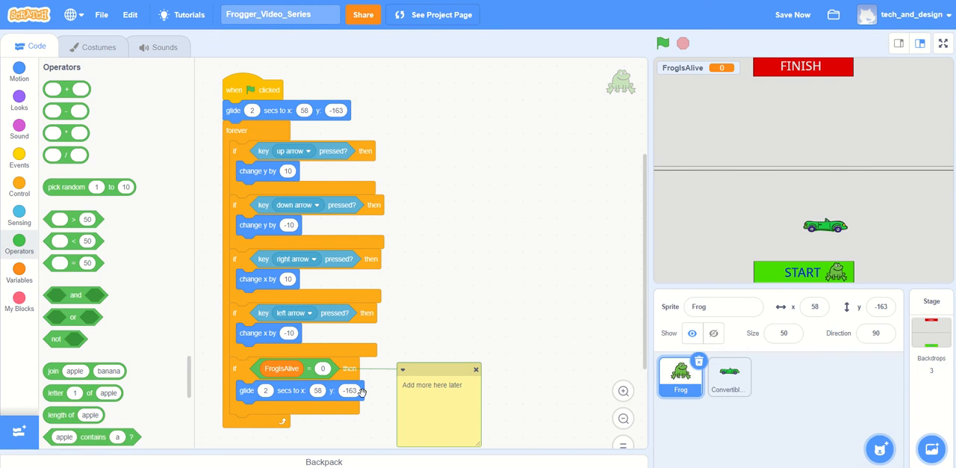